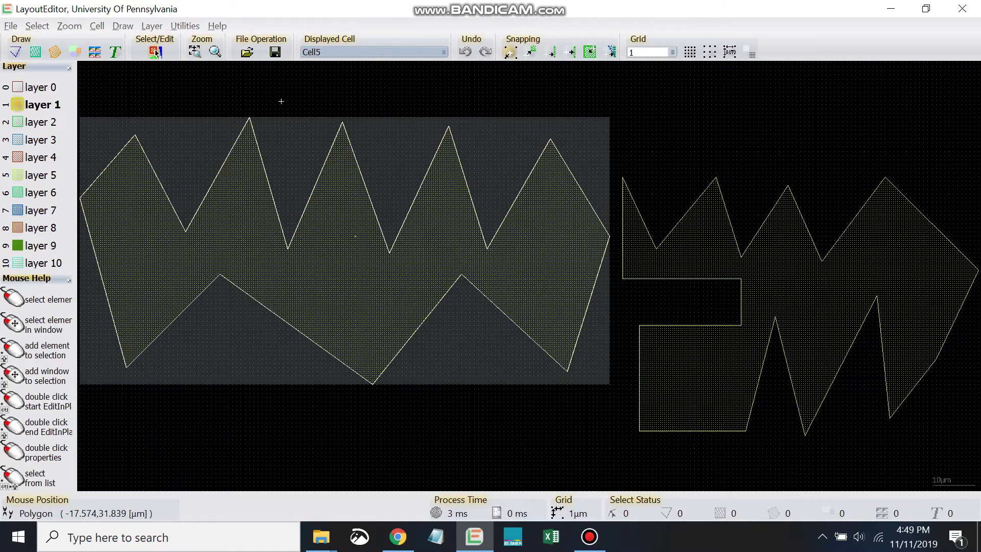
mouse_move(466, 107)
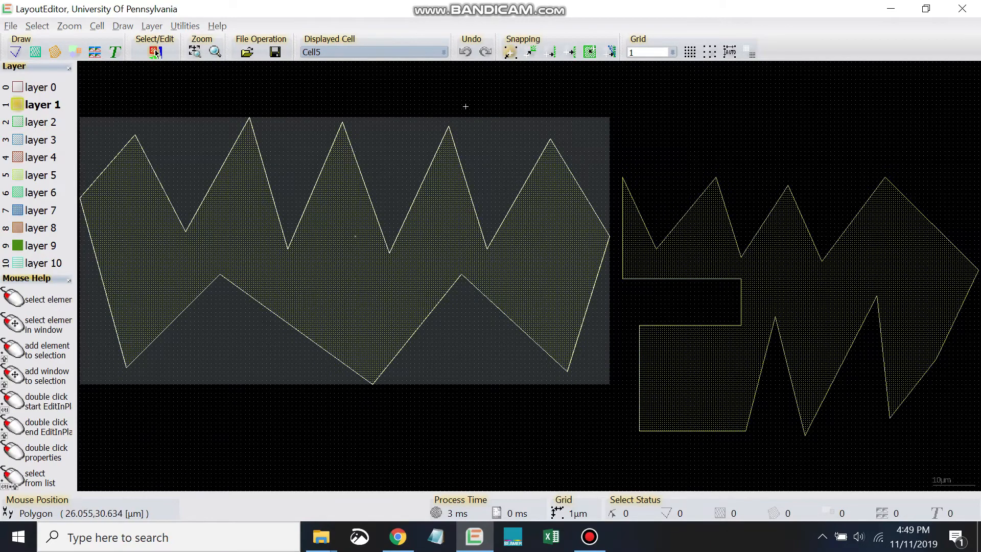
mouse_move(376, 80)
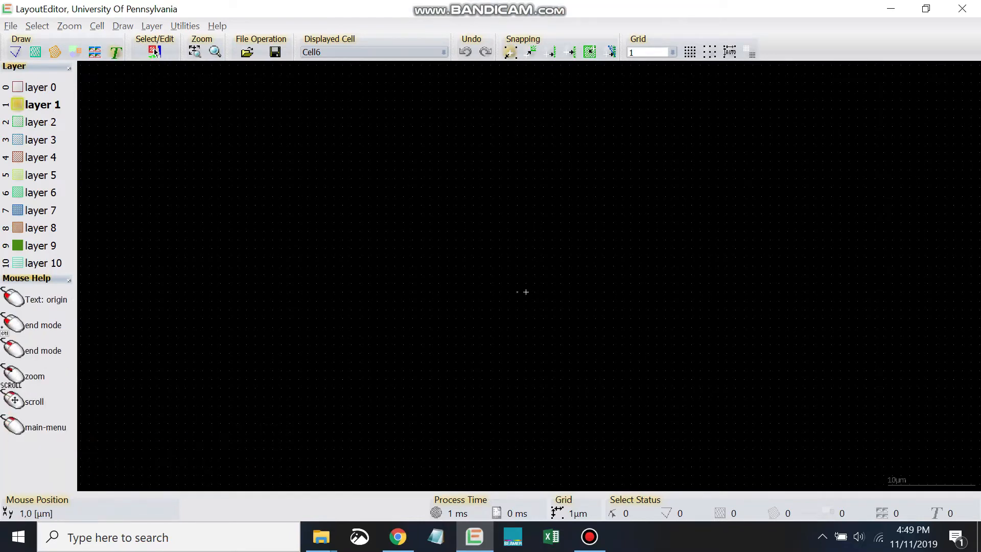
Step: Place the text 'LayoutEditor Training Rocks!' at the origin of Cell6 and finish text mode
click(116, 52)
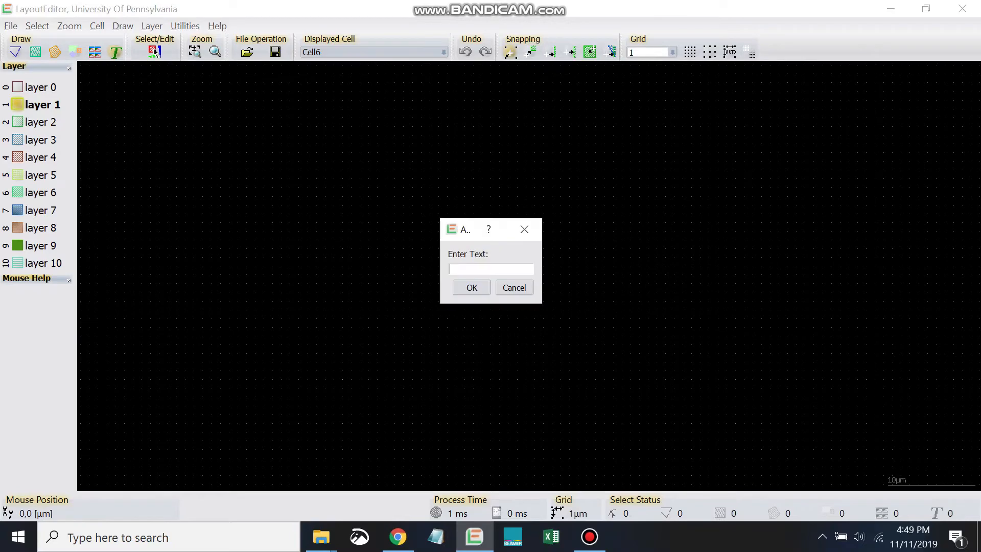
text(LayoutEditor)
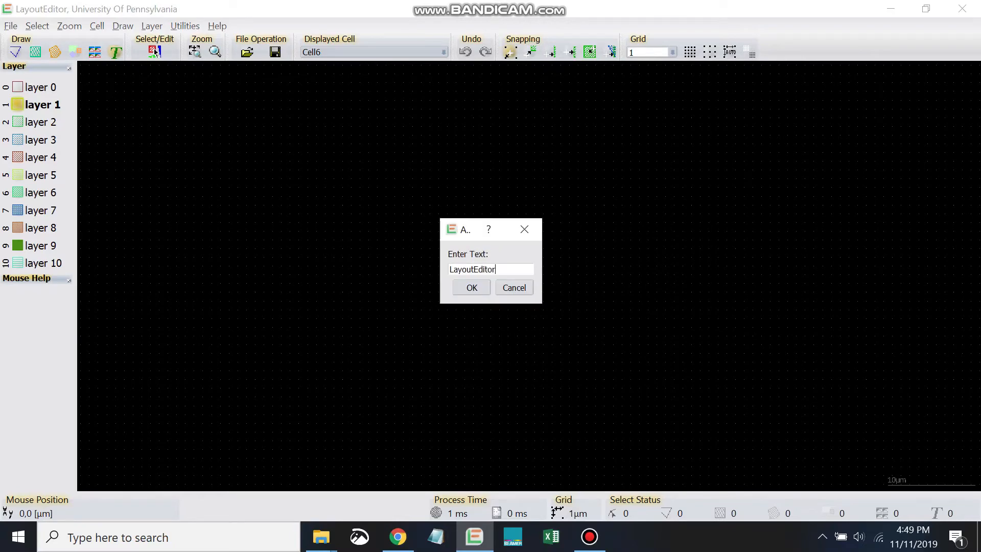
text(Training Rocks!)
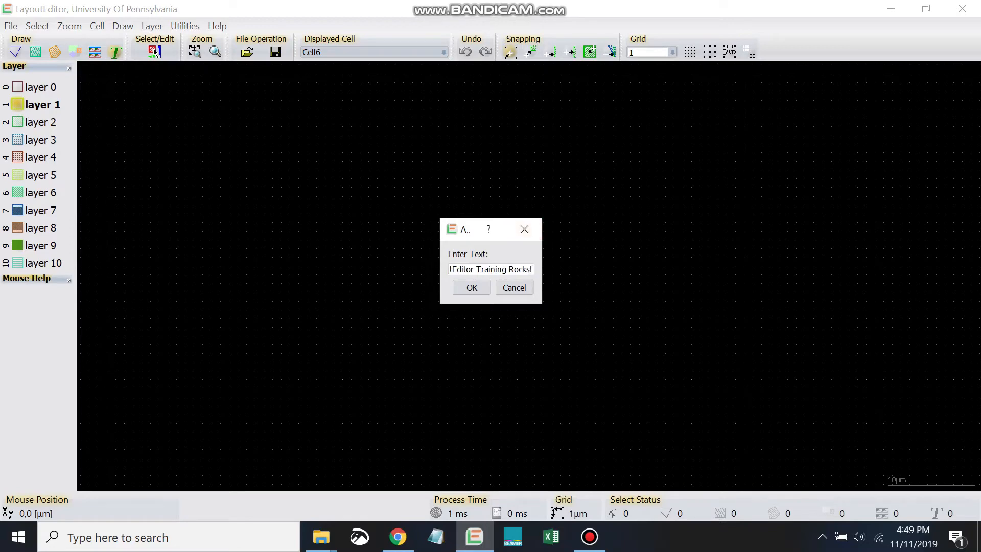
click(471, 287)
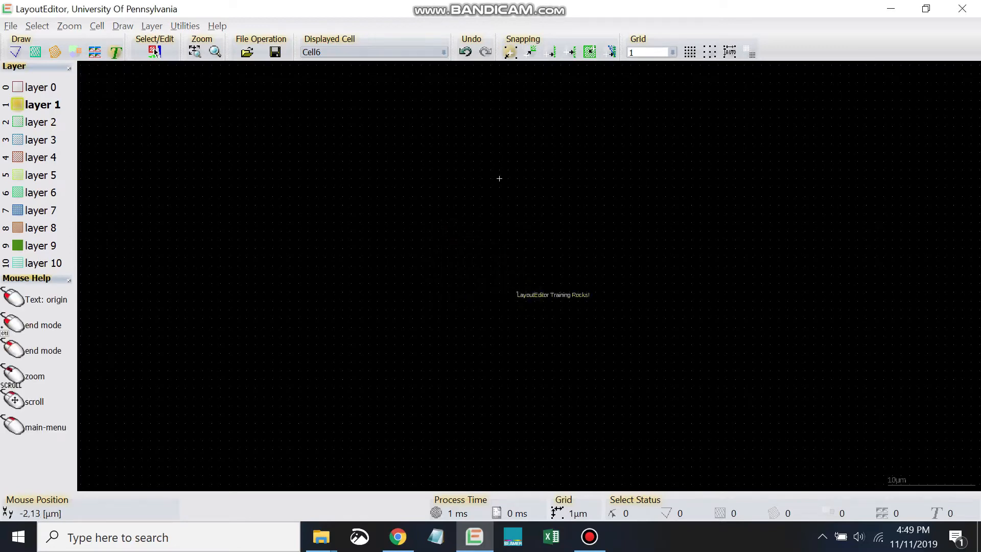
click(154, 52)
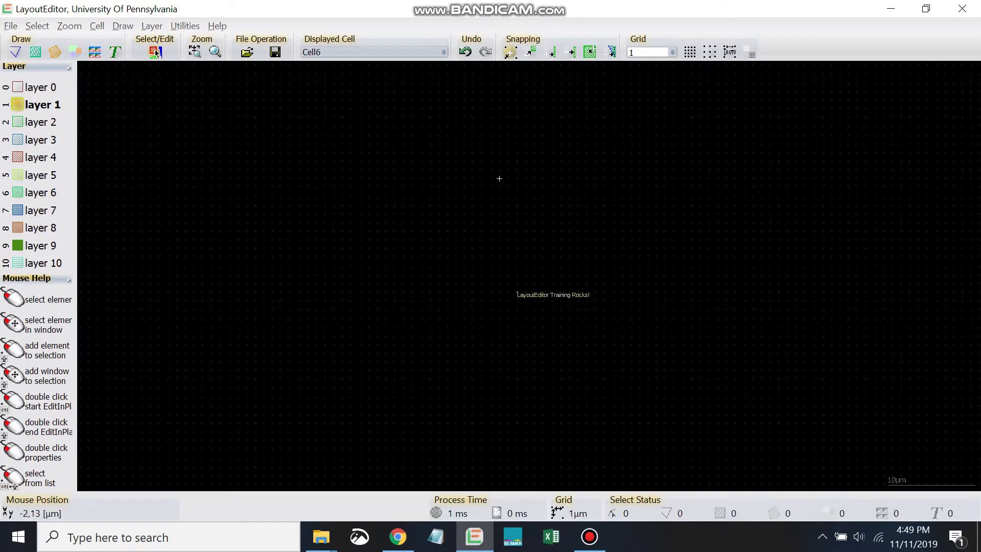
mouse_move(508, 199)
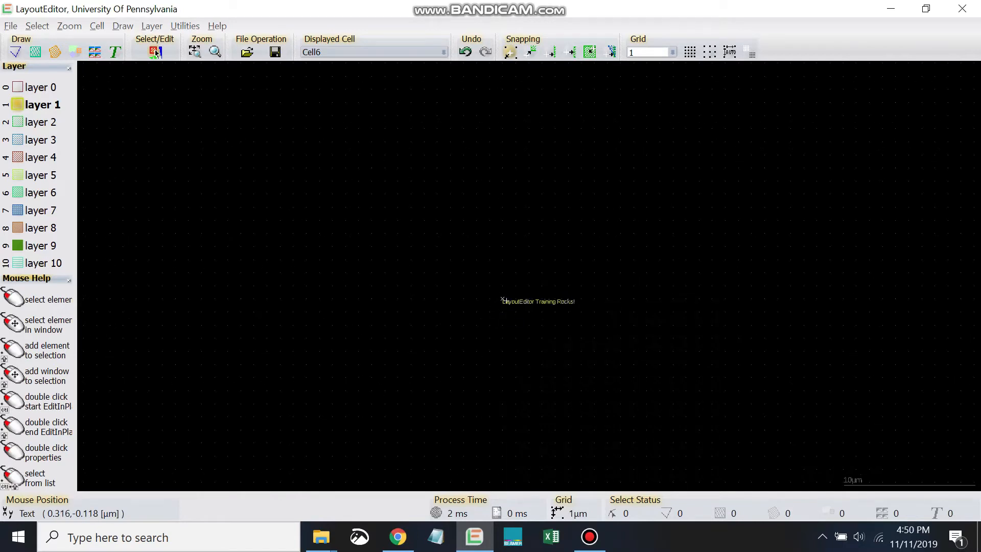
mouse_move(643, 330)
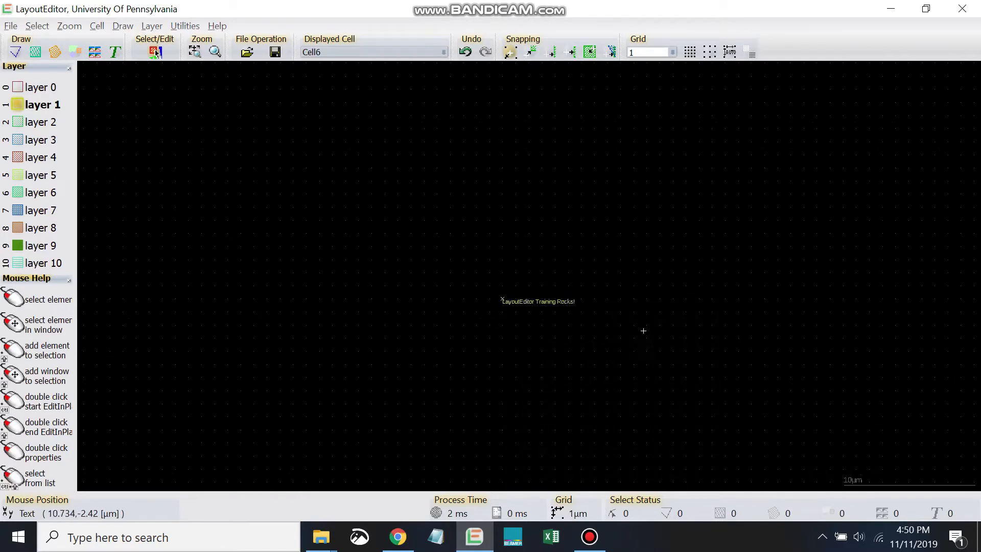
mouse_move(515, 290)
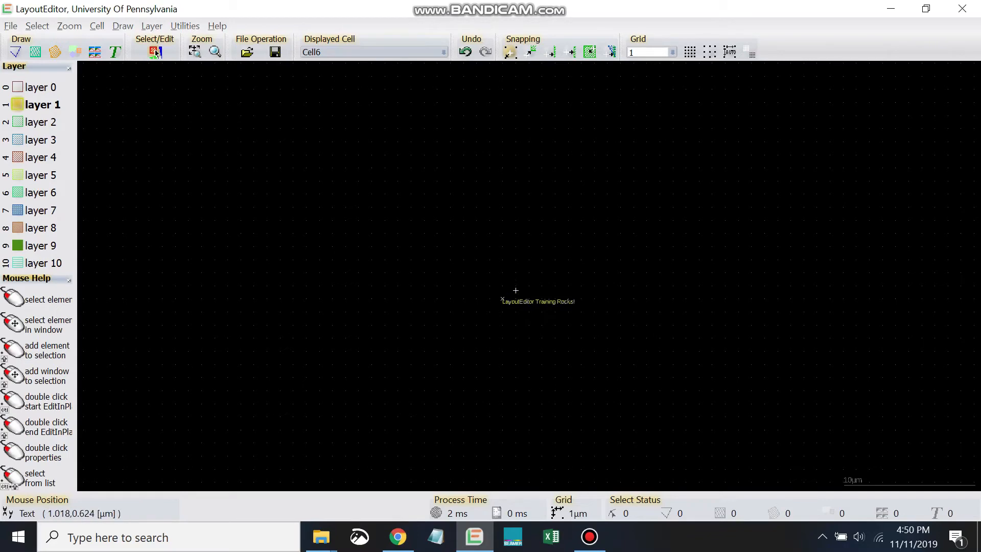
mouse_move(505, 305)
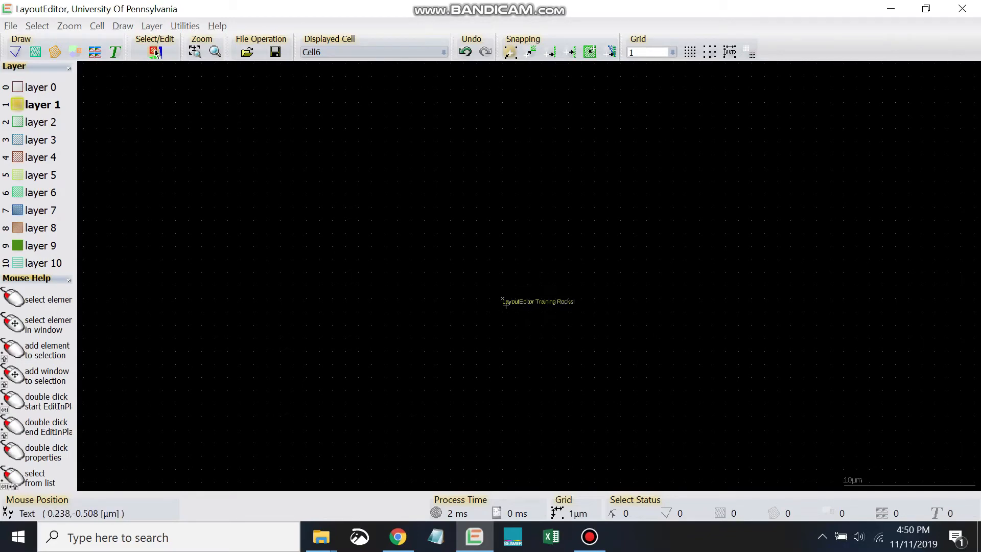
mouse_move(505, 299)
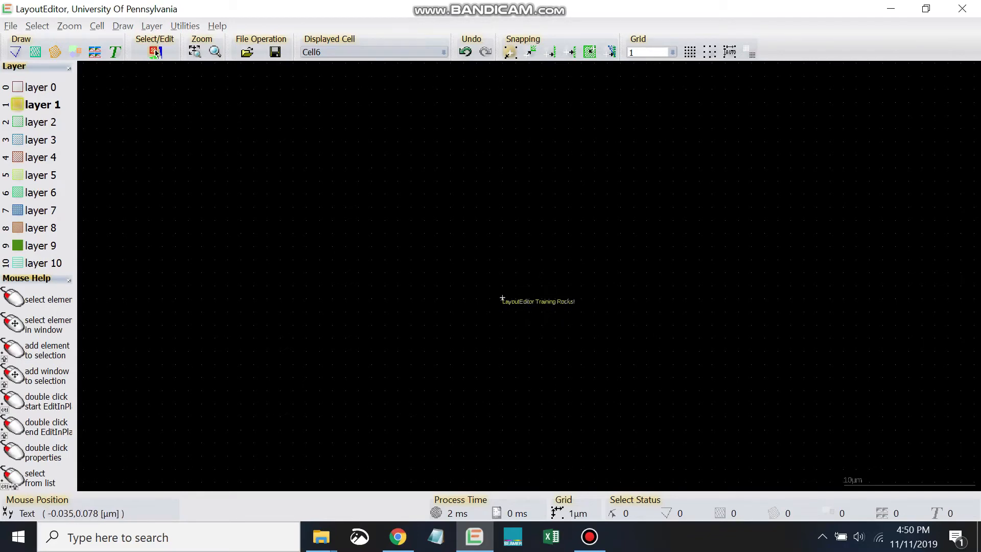
mouse_move(490, 283)
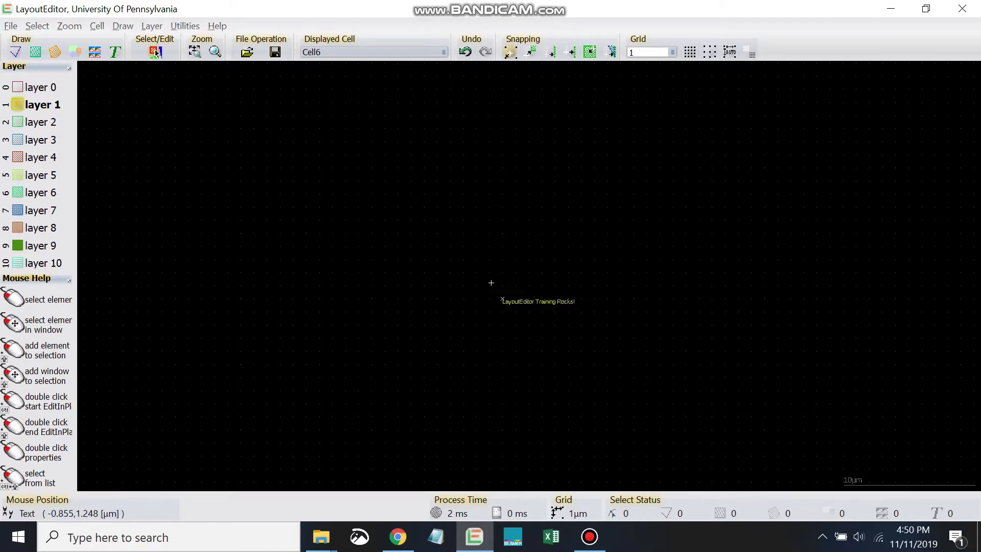
mouse_move(498, 288)
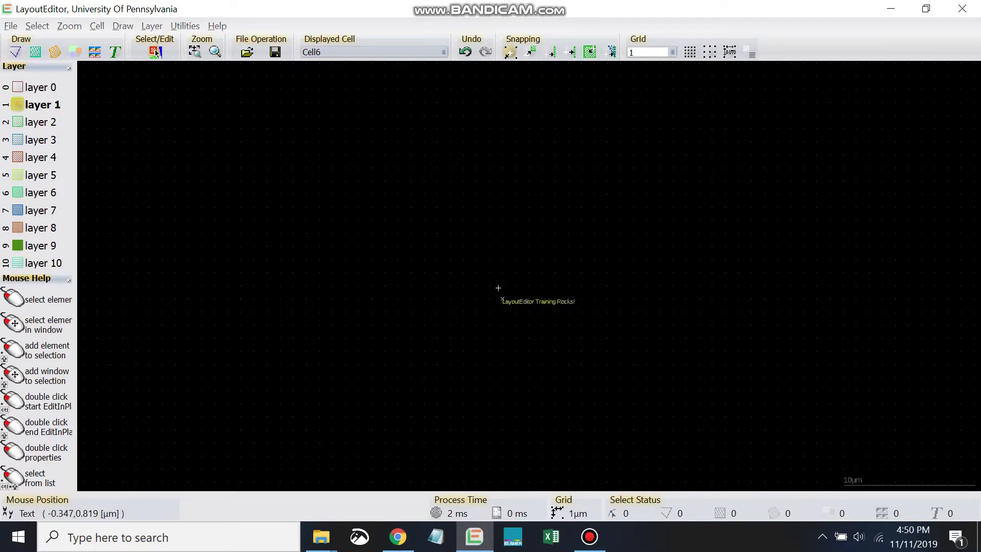
mouse_move(512, 316)
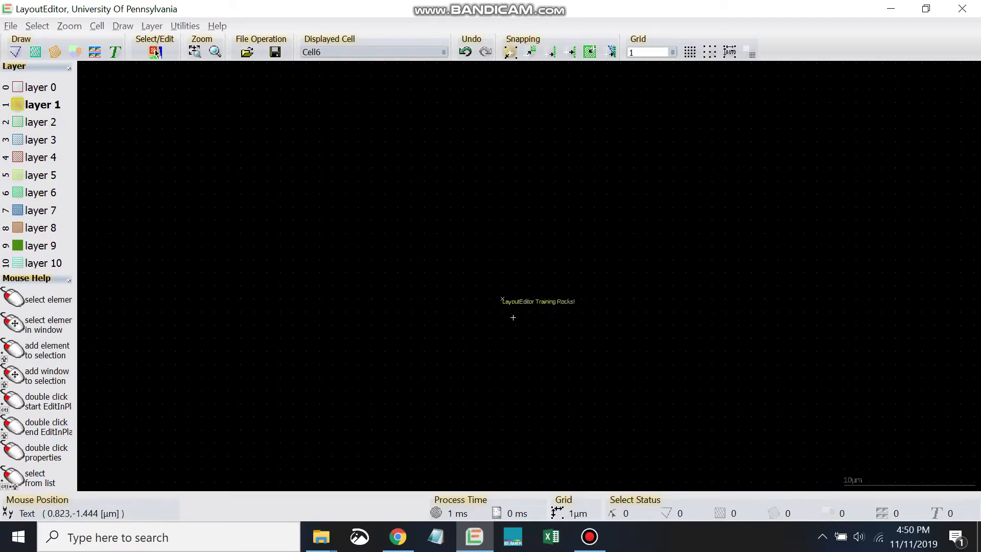
Step: Bring up the context menu of editing actions on the placed text
right_click(513, 300)
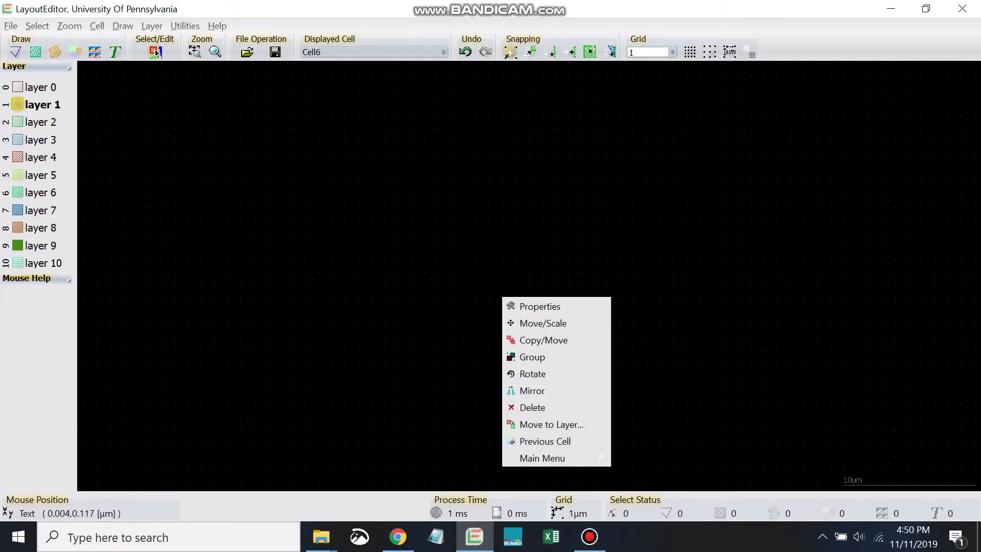
mouse_move(543, 323)
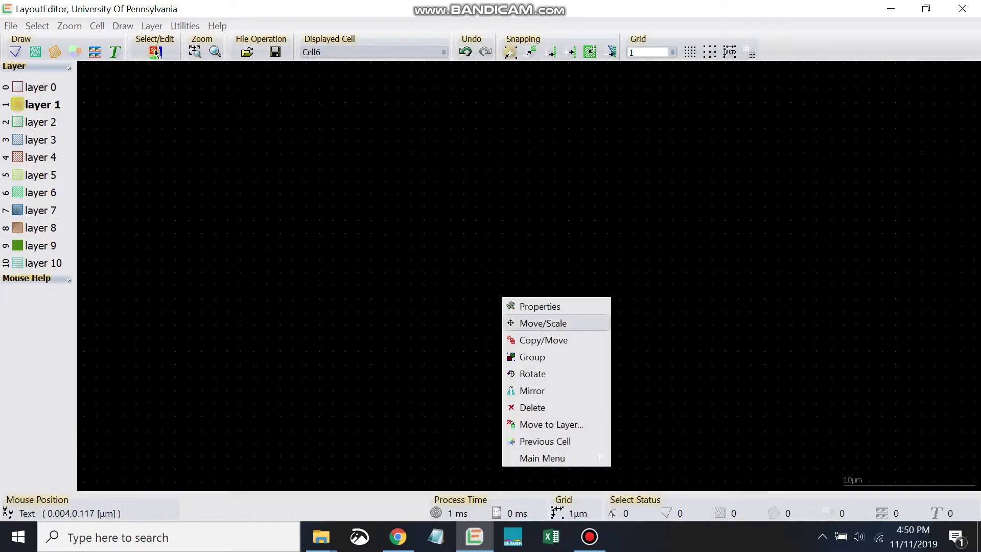
Step: Set the text width to 3.000 µm in Text Properties so the letters show large and outlined
click(539, 306)
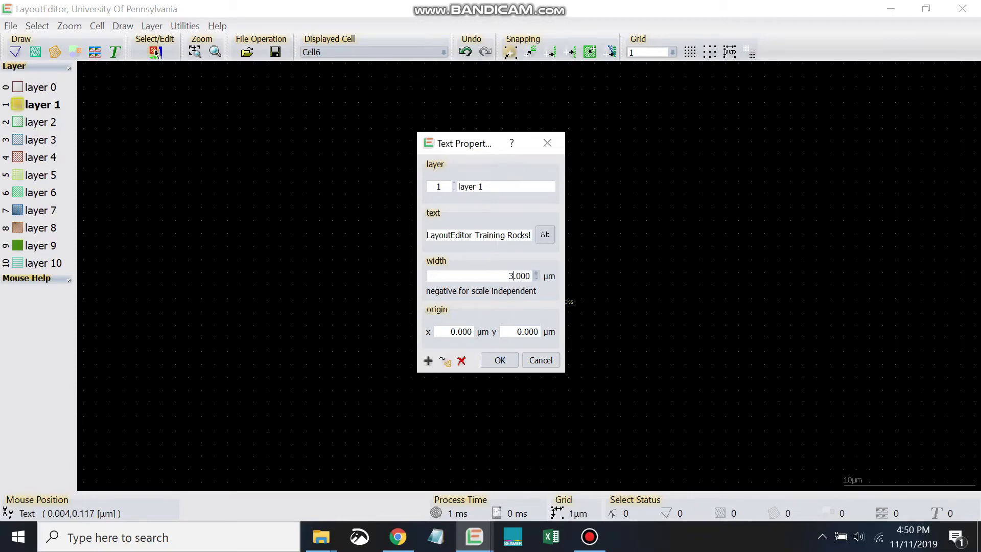
click(499, 360)
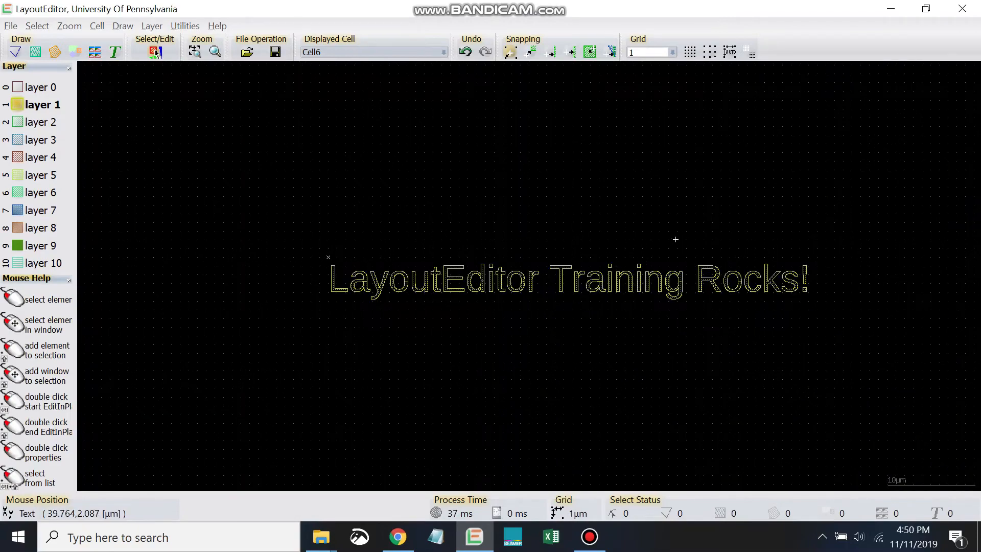
mouse_move(694, 228)
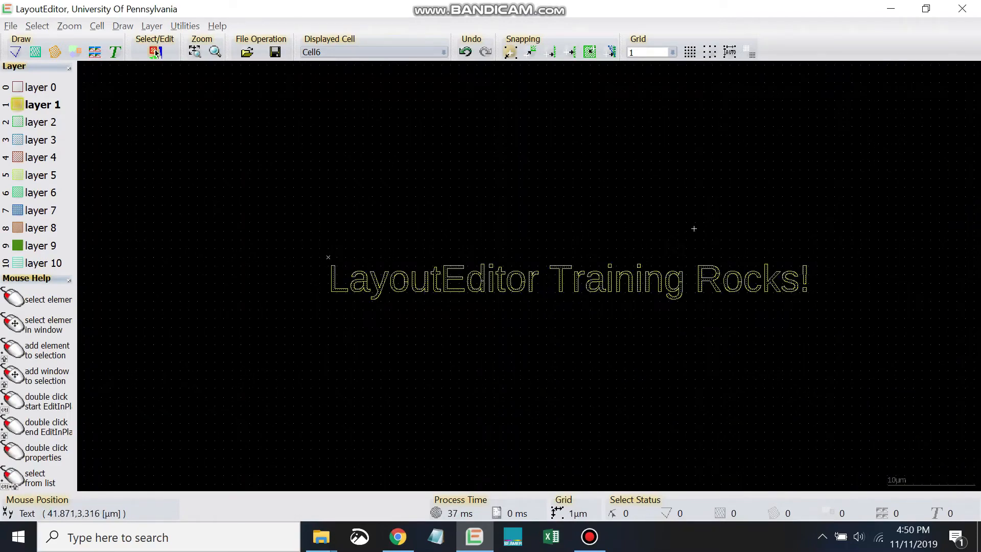
mouse_move(689, 221)
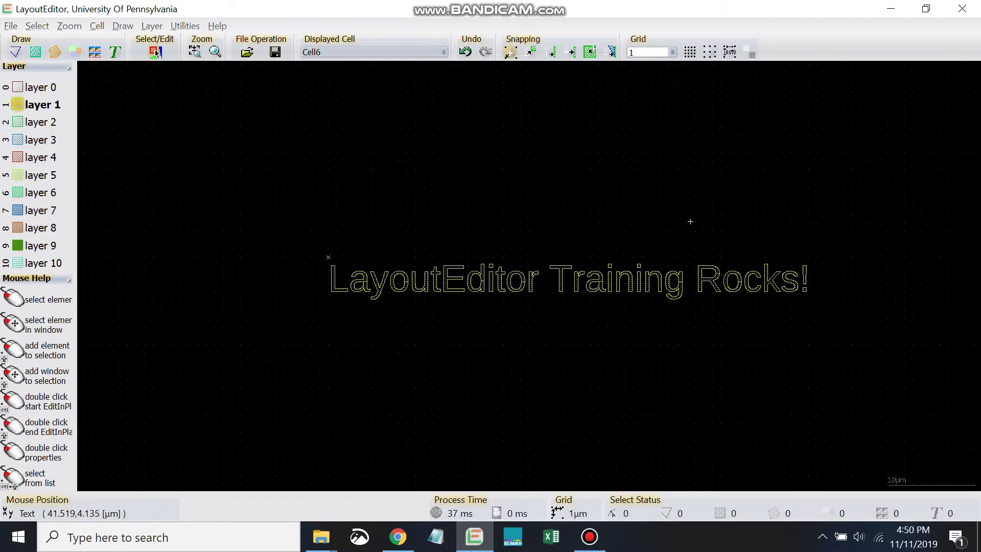
mouse_move(692, 220)
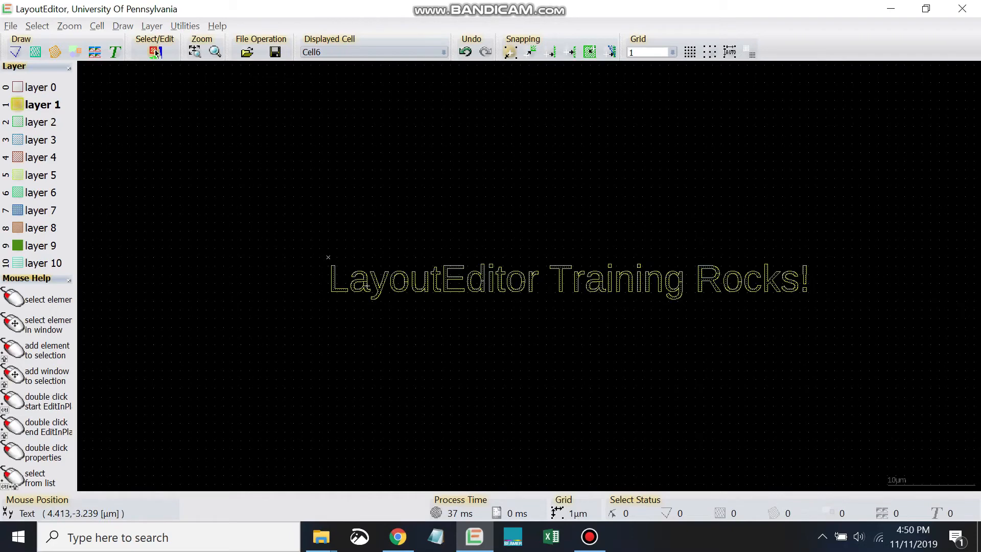
mouse_move(356, 320)
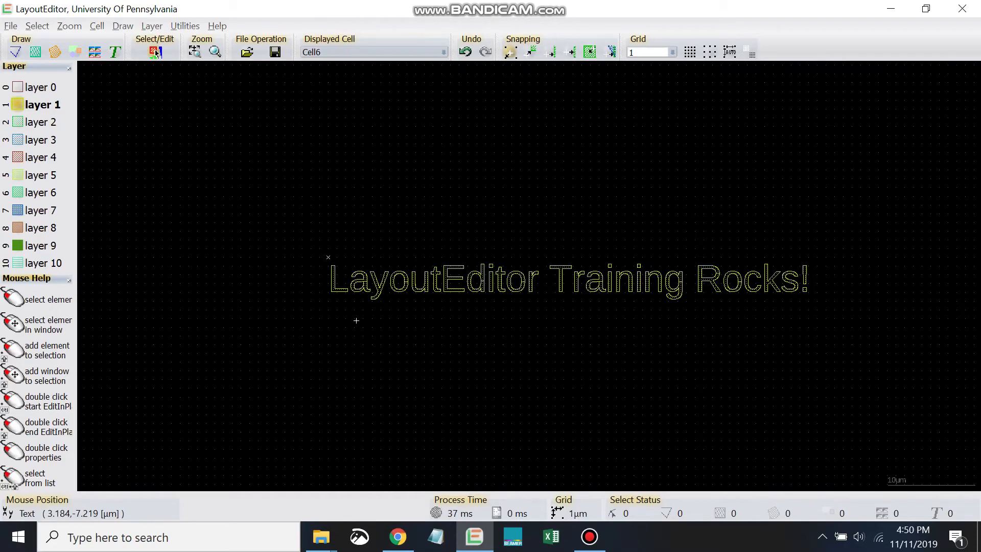
mouse_move(238, 305)
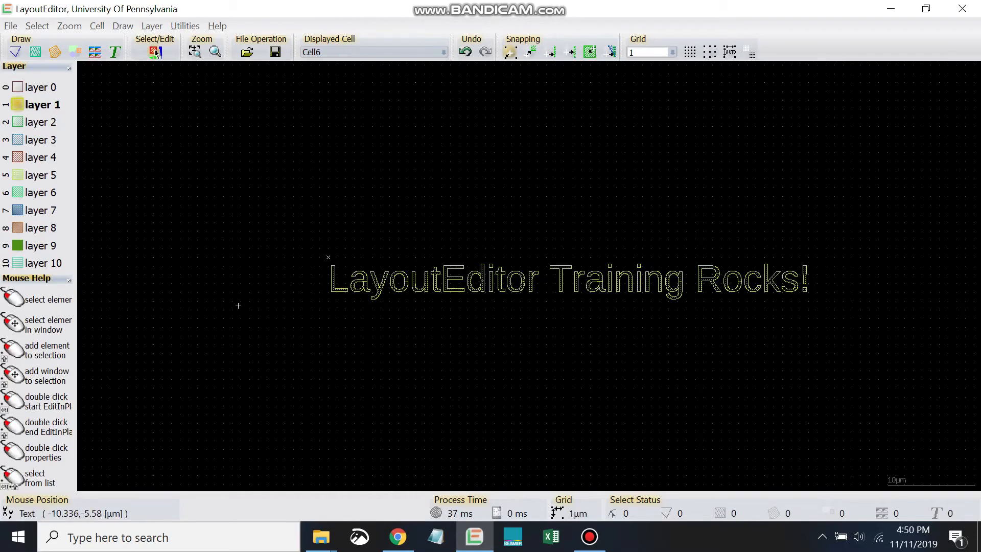
mouse_move(320, 241)
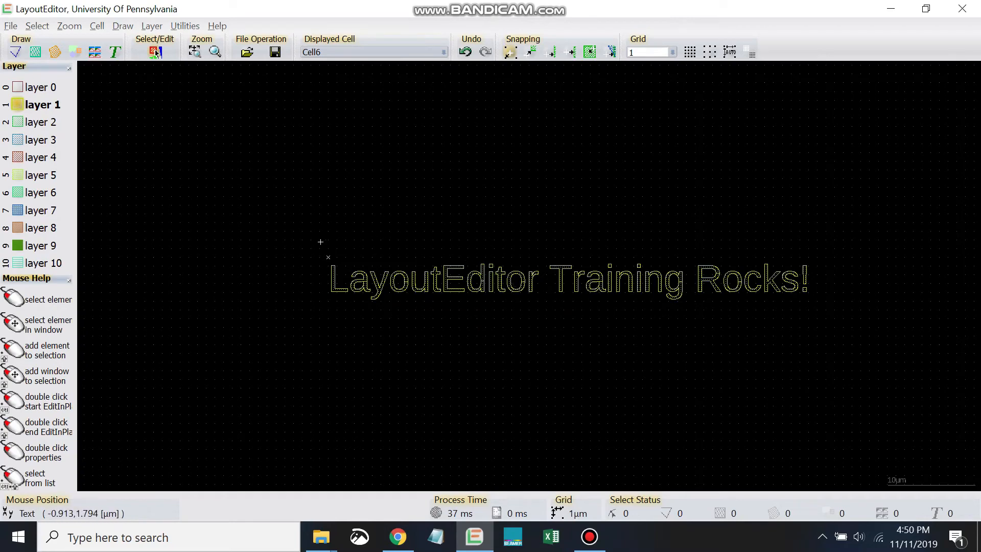
mouse_move(582, 320)
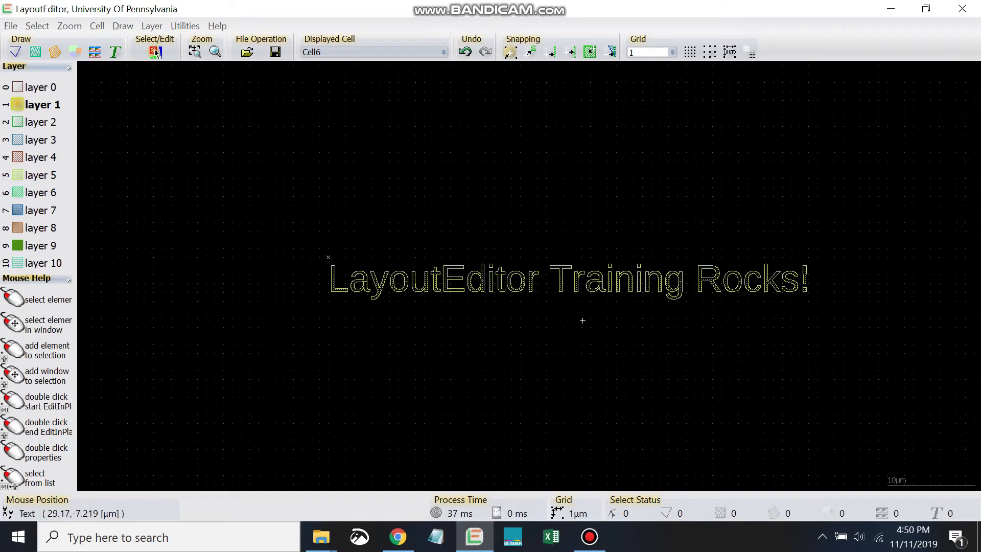
mouse_move(328, 259)
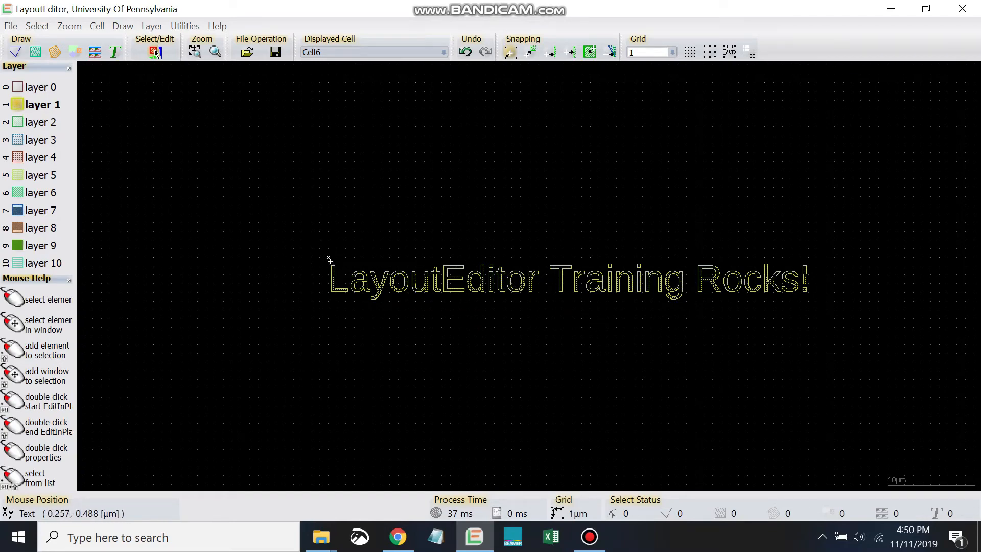
mouse_move(330, 256)
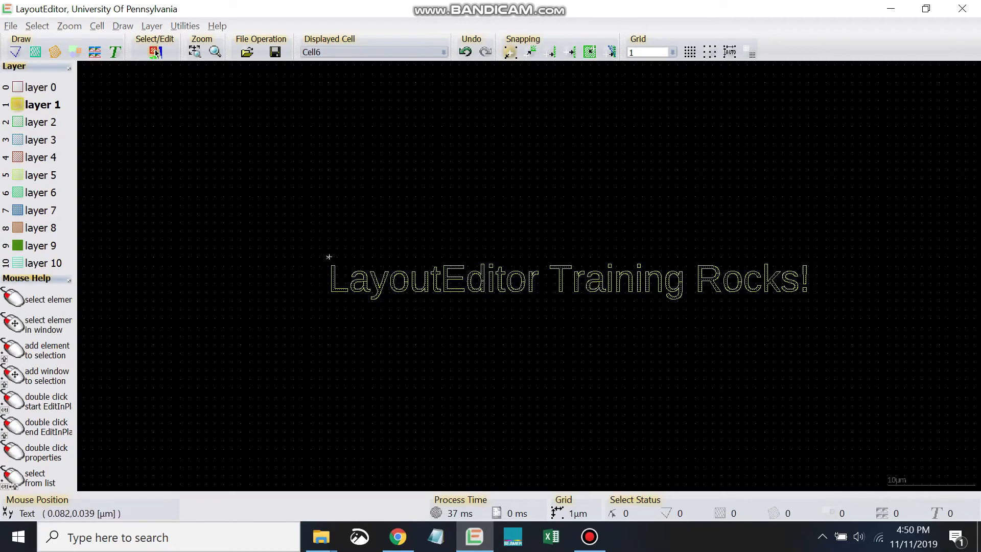
mouse_move(349, 254)
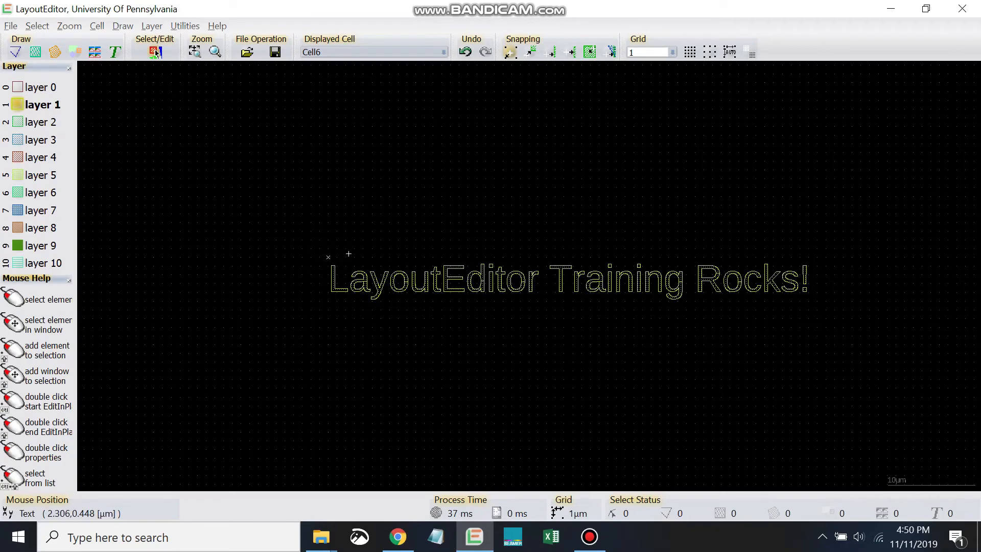
mouse_move(331, 262)
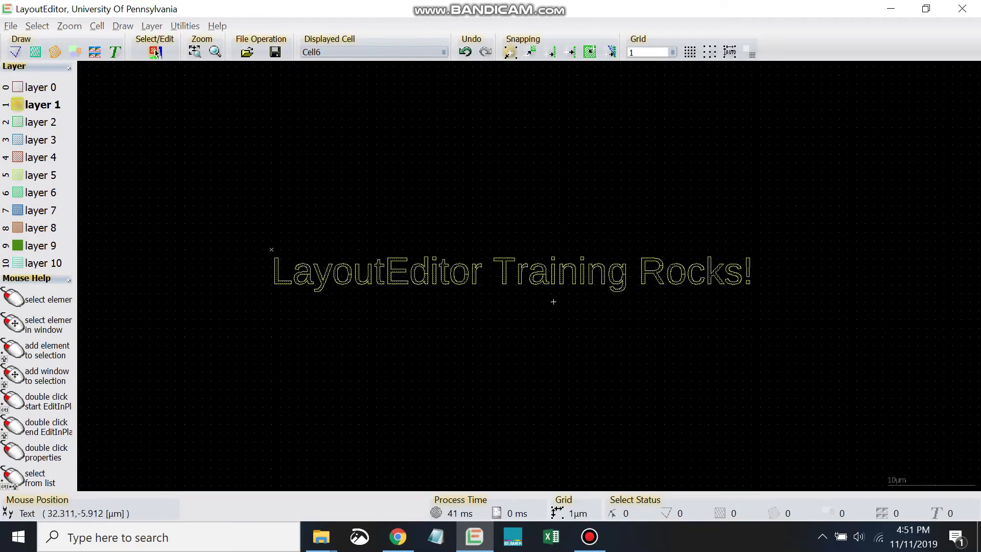
mouse_move(272, 250)
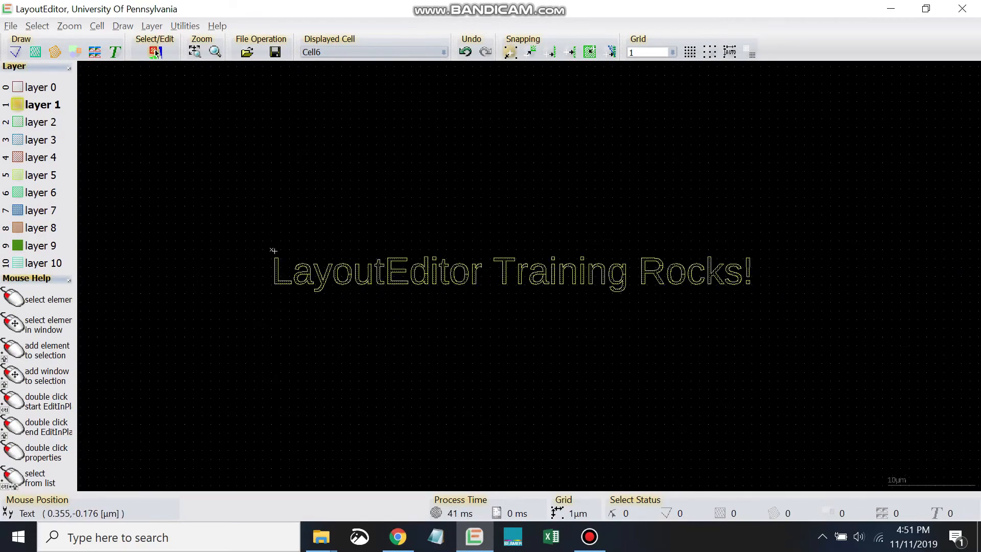
Step: Select the text element and bring up its context menu of available actions
right_click(272, 259)
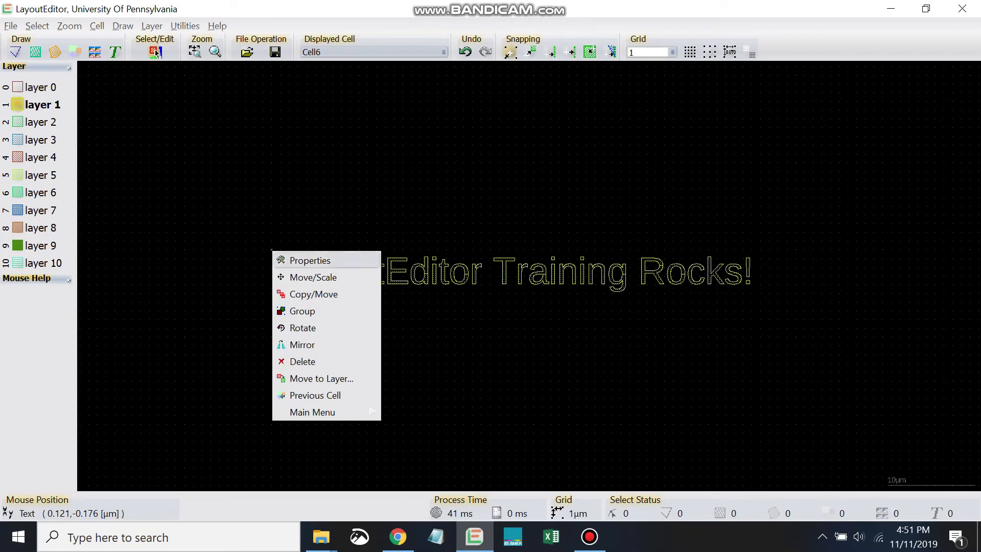
mouse_move(314, 294)
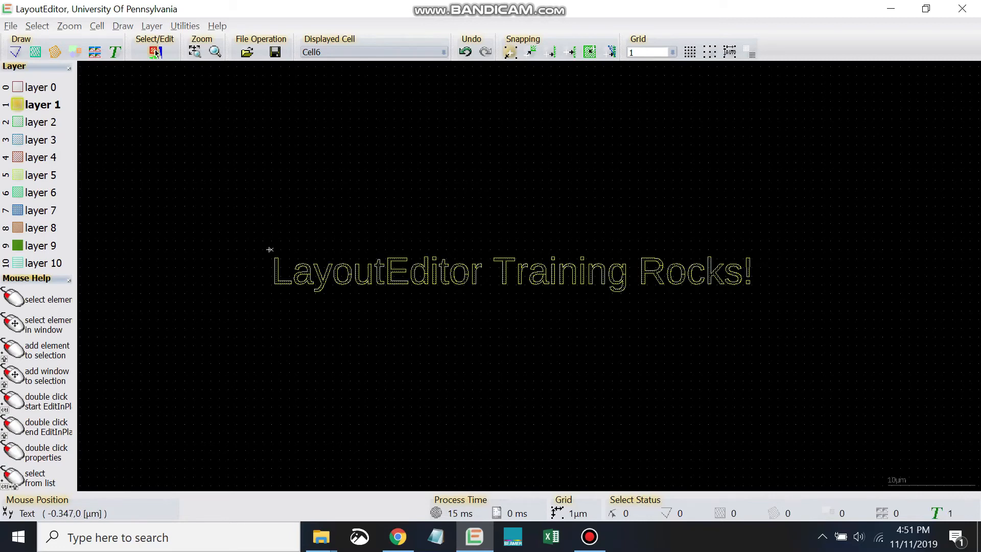
right_click(269, 250)
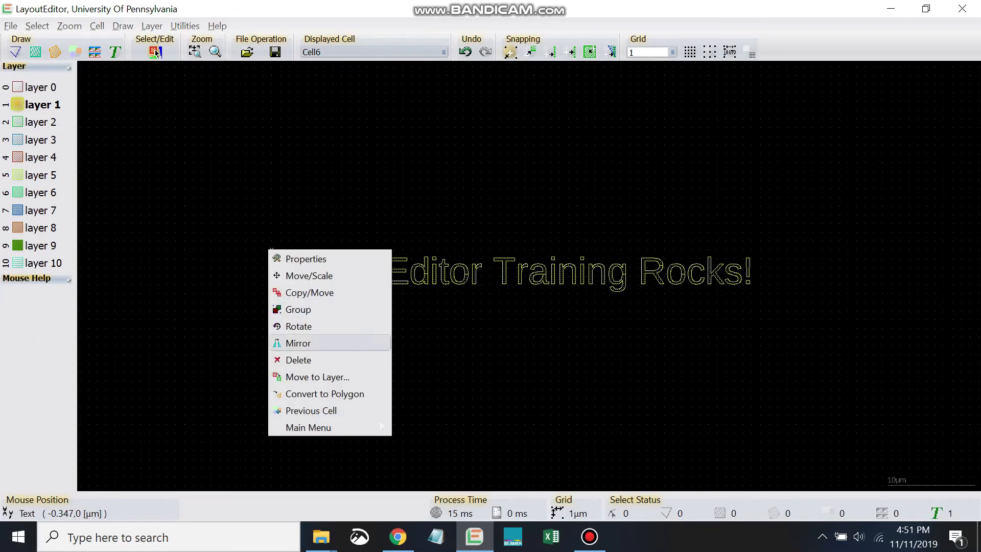
mouse_move(325, 393)
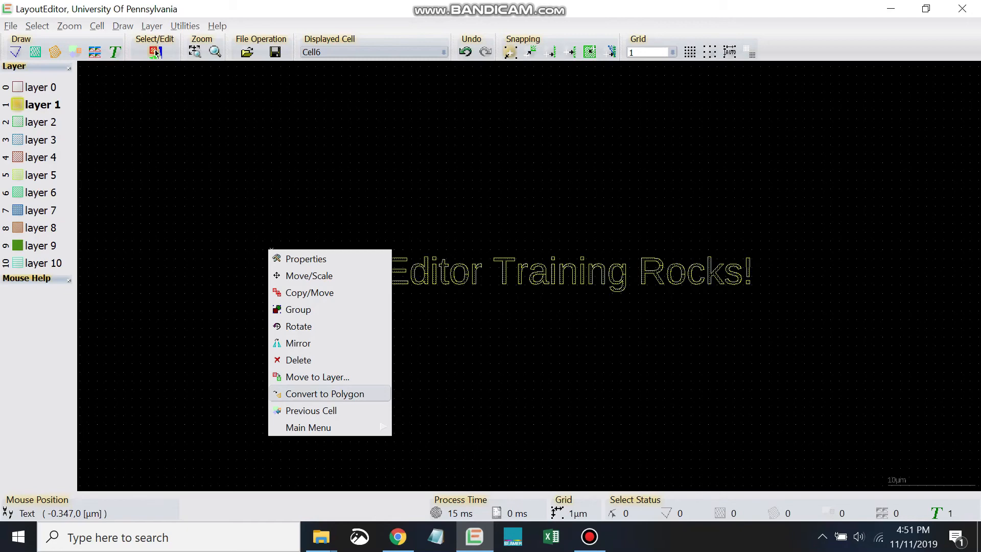
click(325, 393)
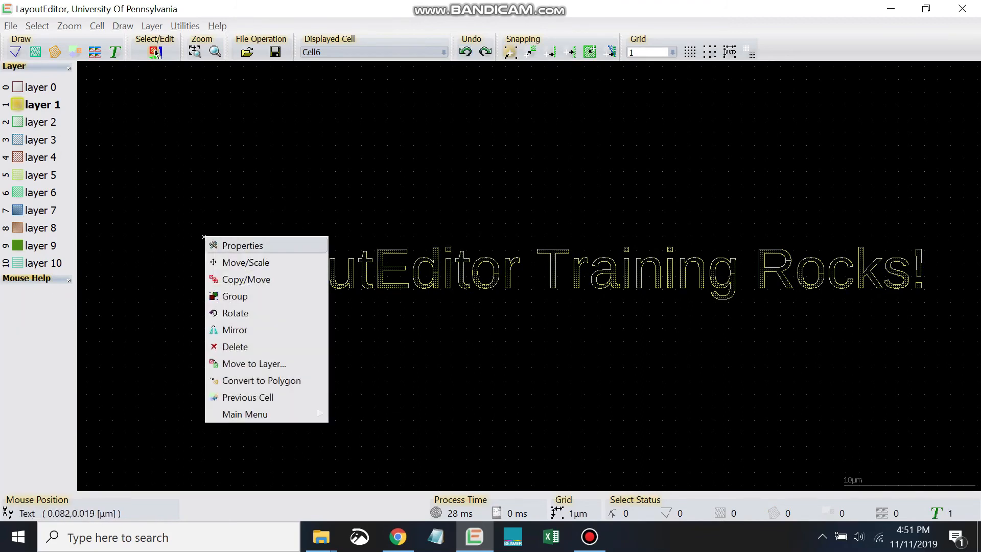
Step: Convert the 3 µm text into separate letter polygons via Text Properties
click(242, 246)
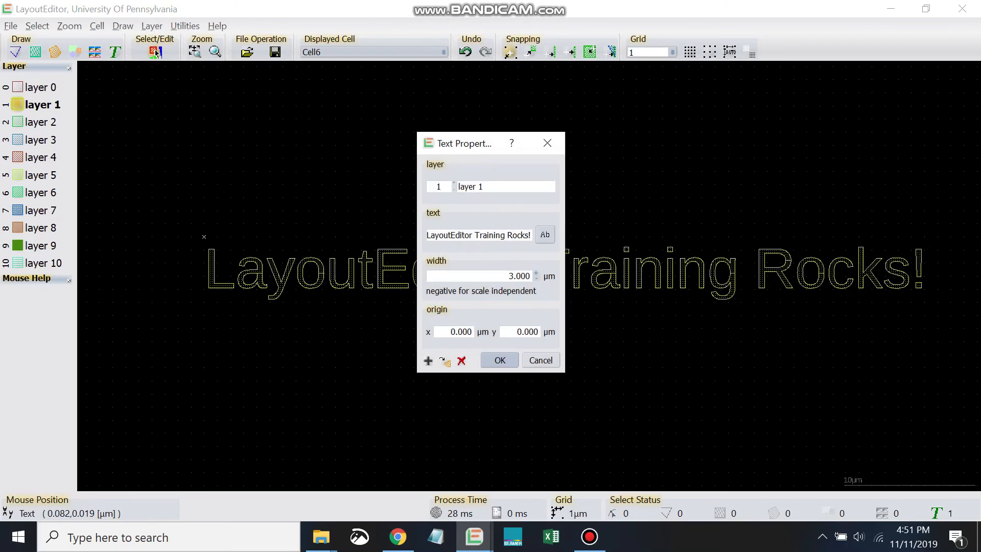
mouse_move(445, 361)
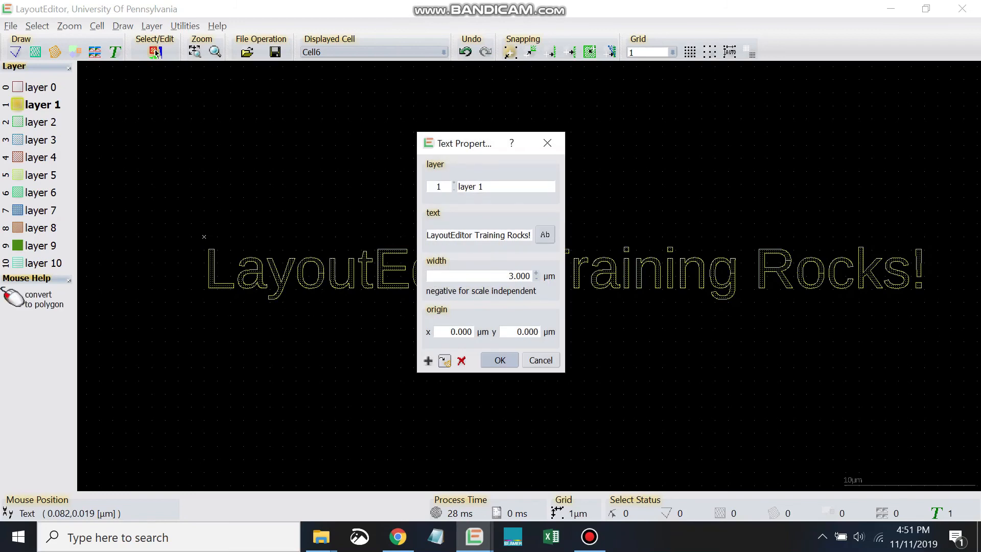
mouse_move(444, 360)
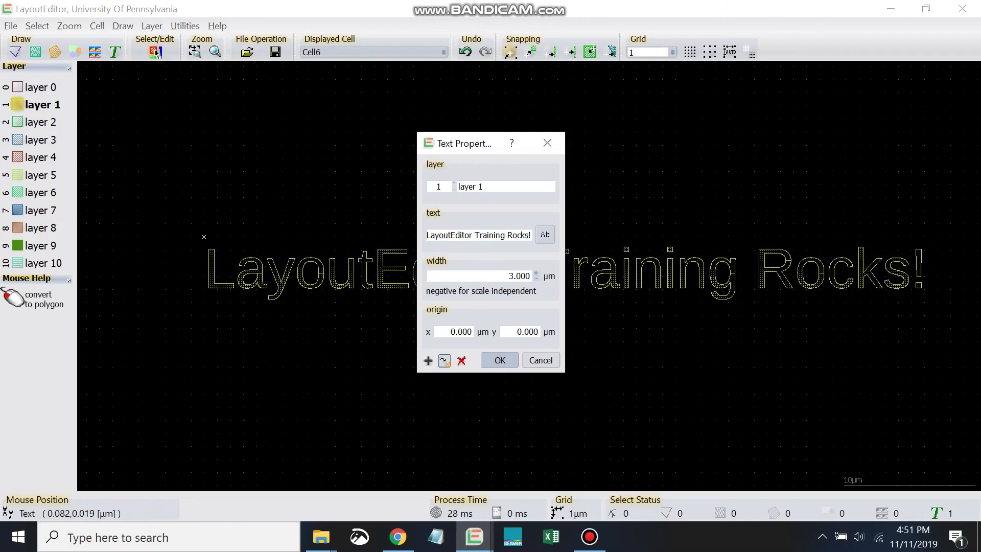
click(499, 360)
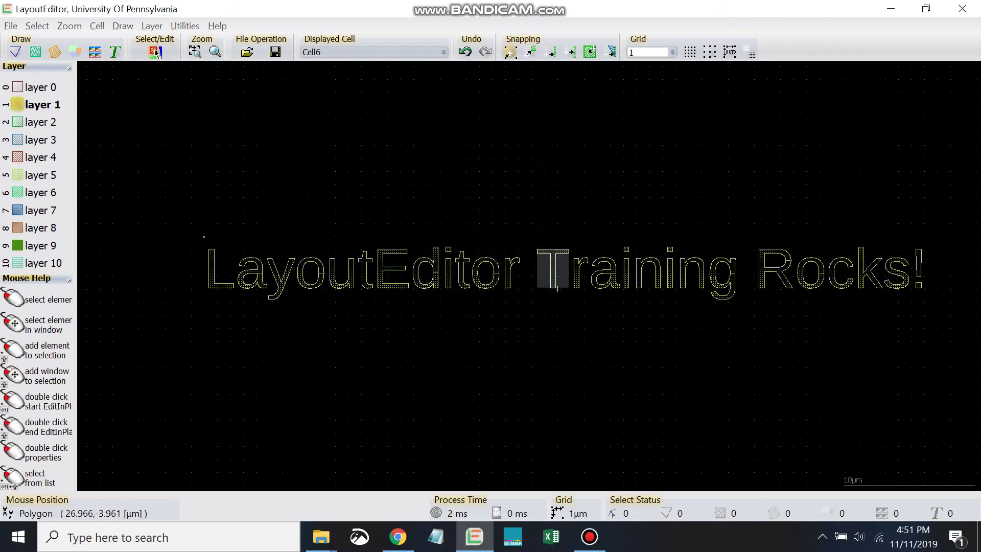
mouse_move(268, 288)
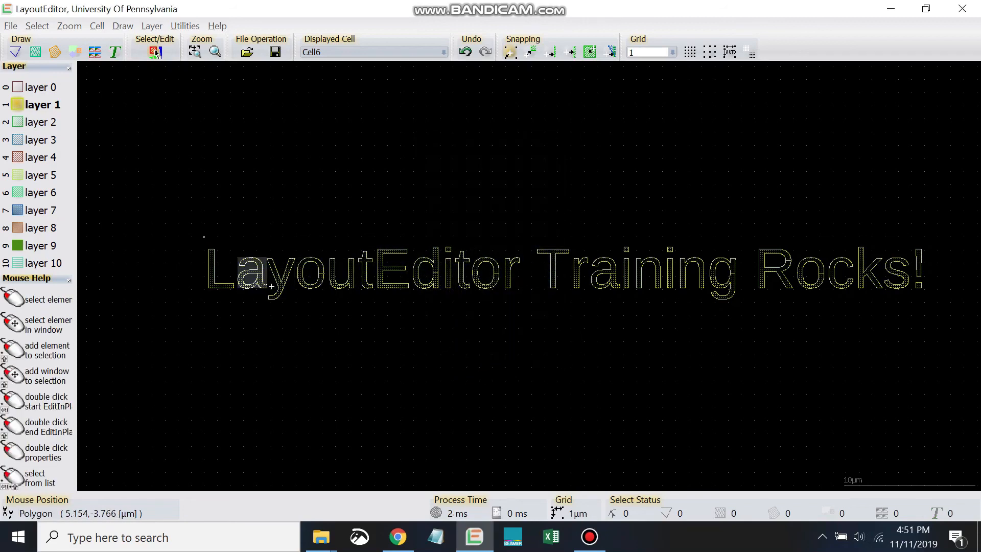
mouse_move(488, 275)
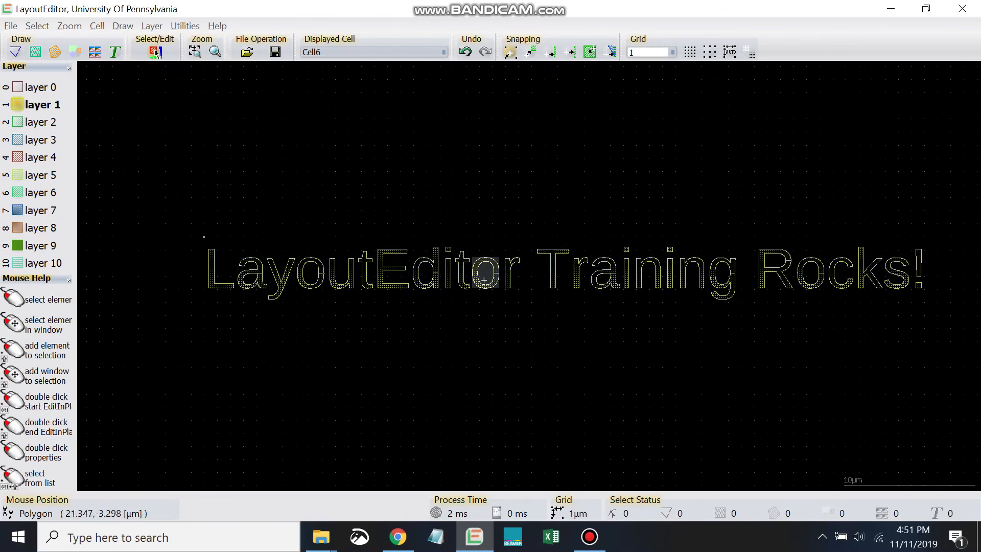
mouse_move(364, 260)
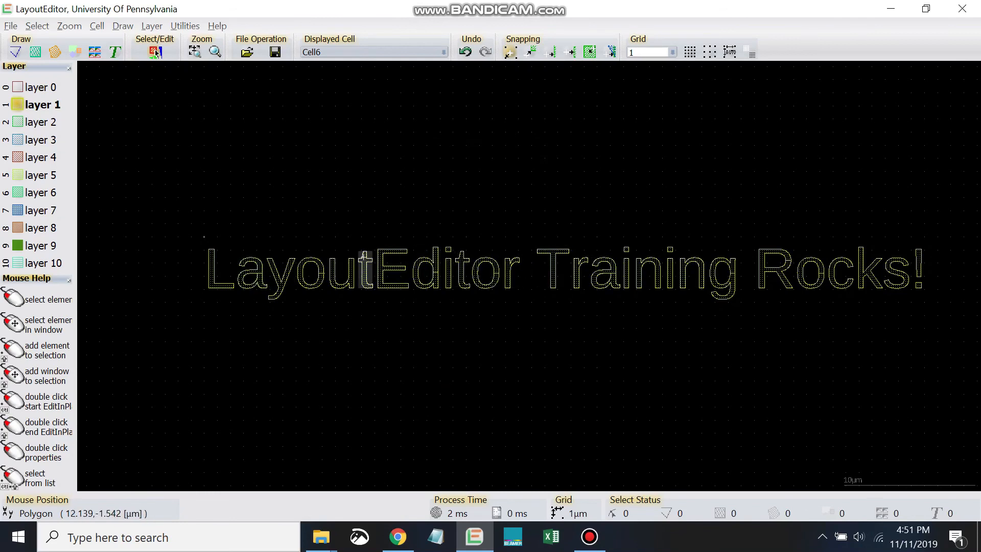